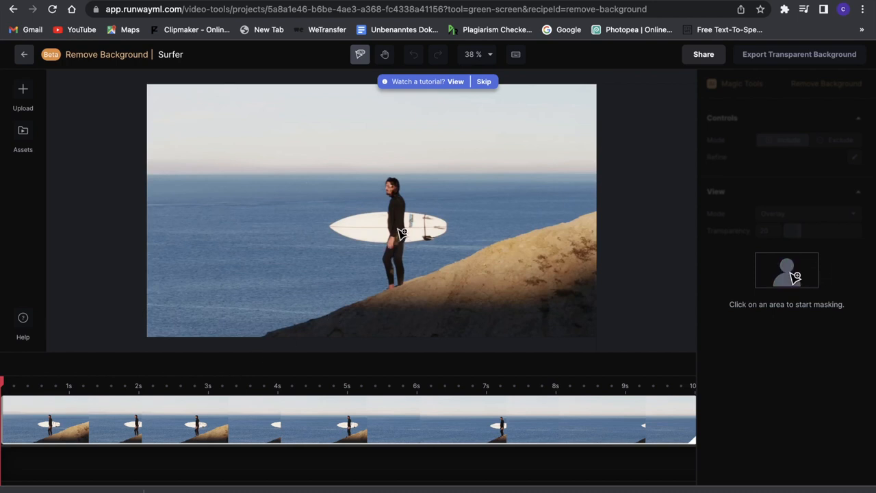
Add a mask point on the surfer in the preview so the background-removal mask generates
click(399, 230)
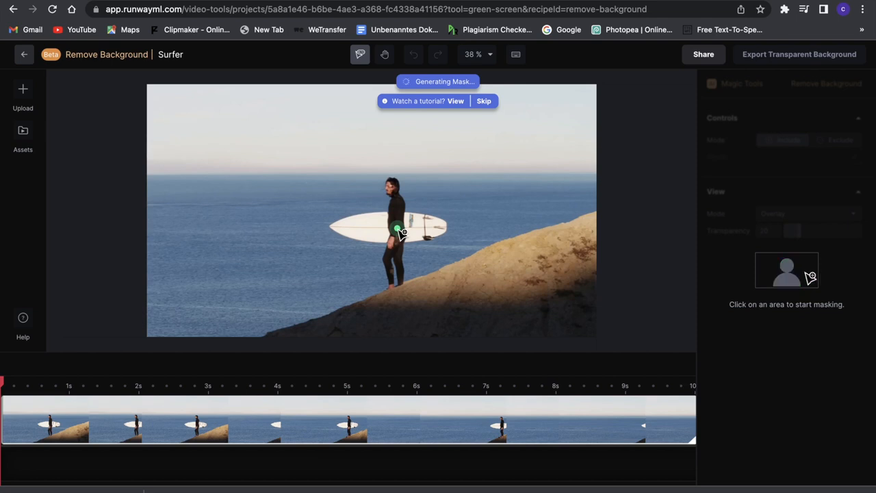
mouse_move(795, 275)
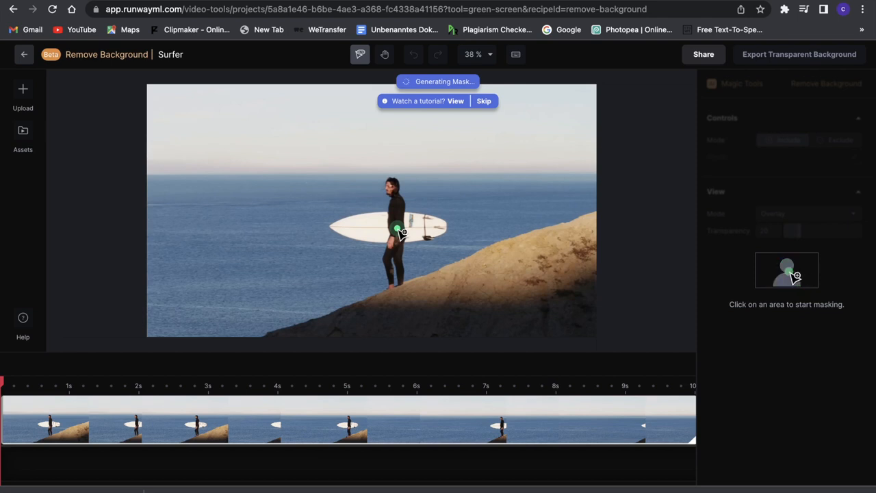
click(399, 229)
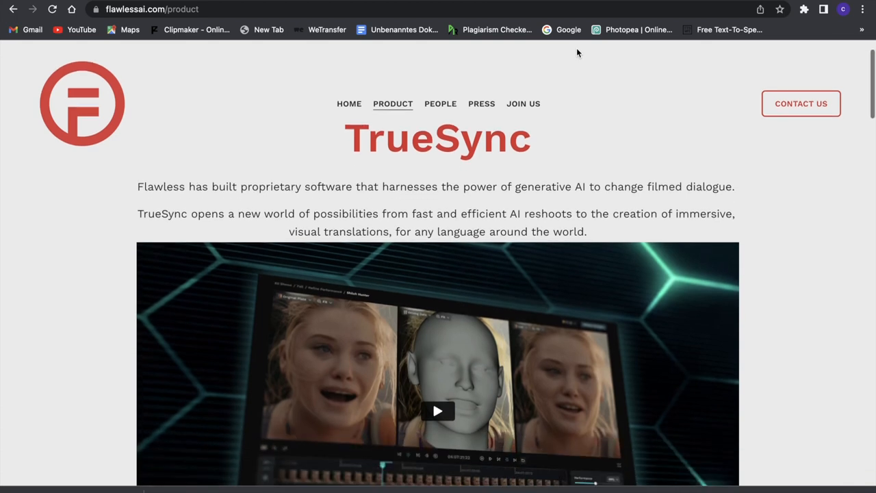
Play the TrueSync demo video showing Japanese dialogue replacement, then return to Runway's projects page
scroll(down, 3)
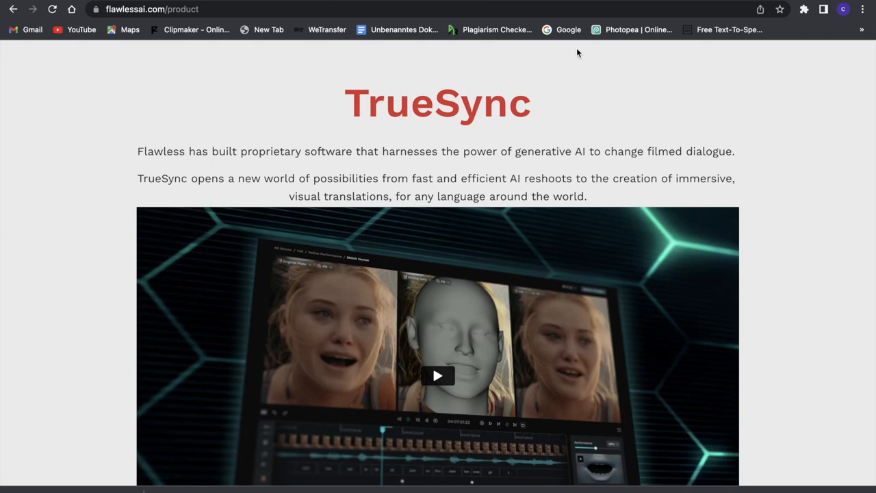
scroll(down, 3)
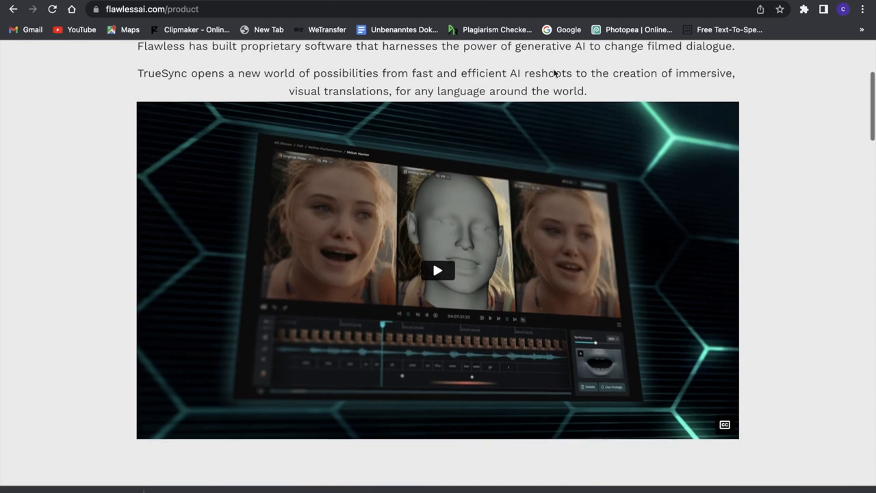
click(438, 270)
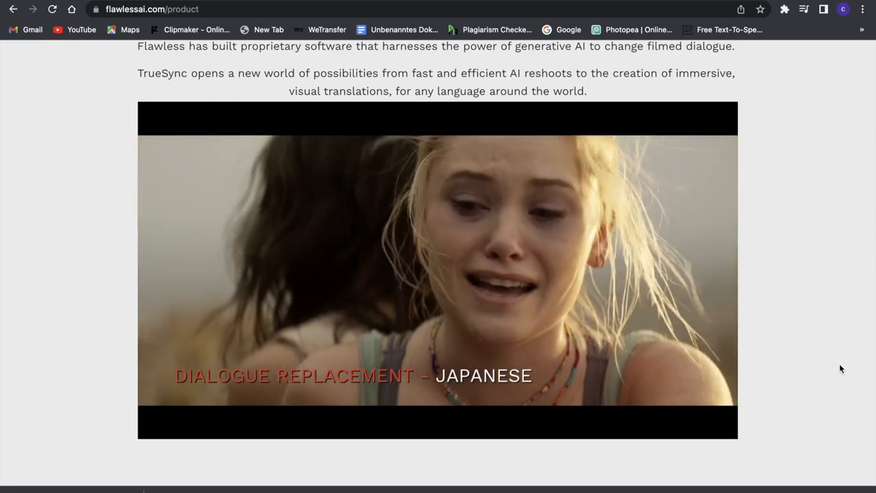
click(438, 268)
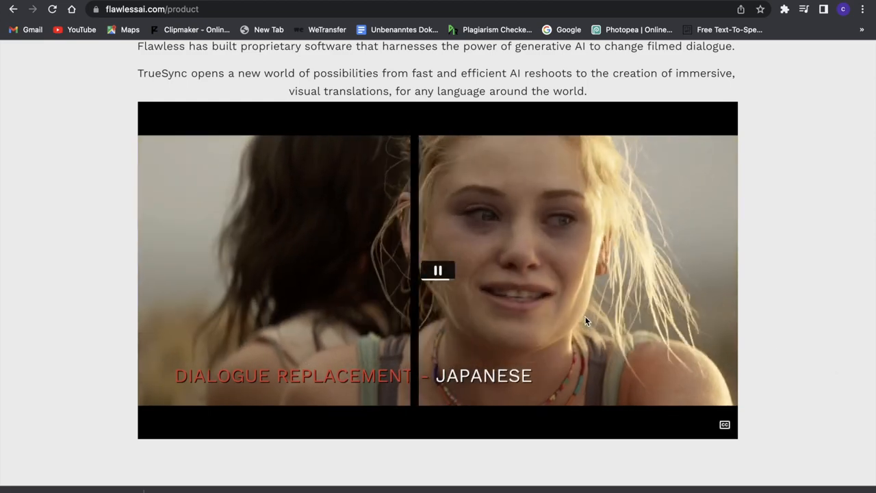
click(438, 270)
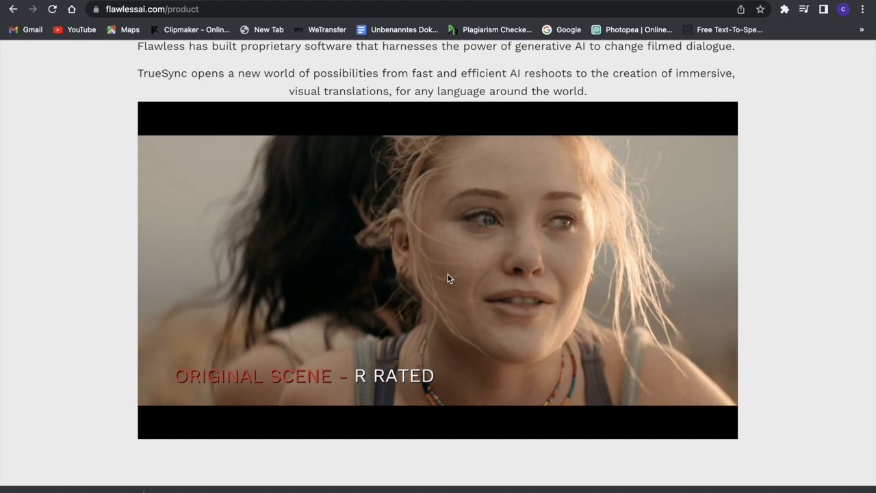
click(219, 8)
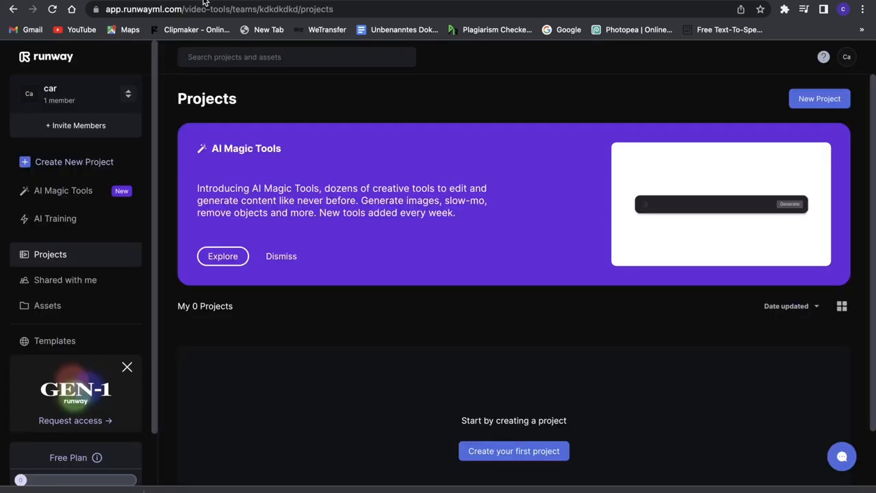
Open Runway's AI Magic Tools collection to reach the Remove Background tool
text(A deep blue)
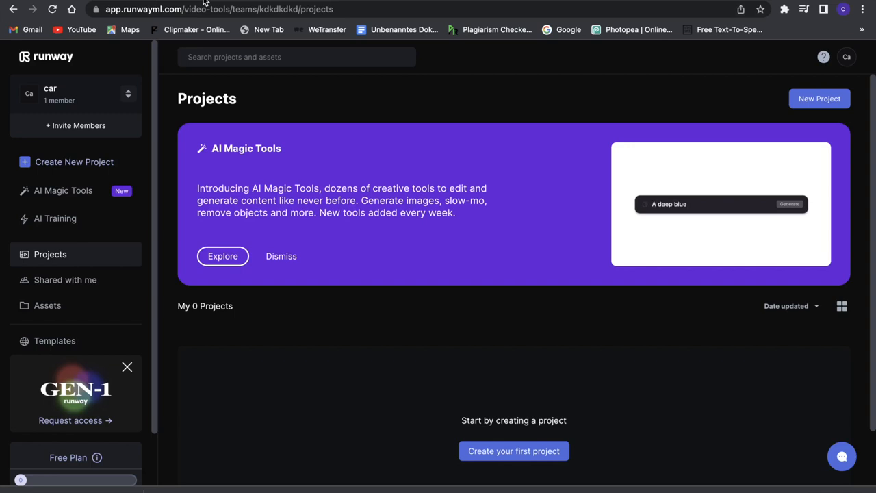
click(63, 191)
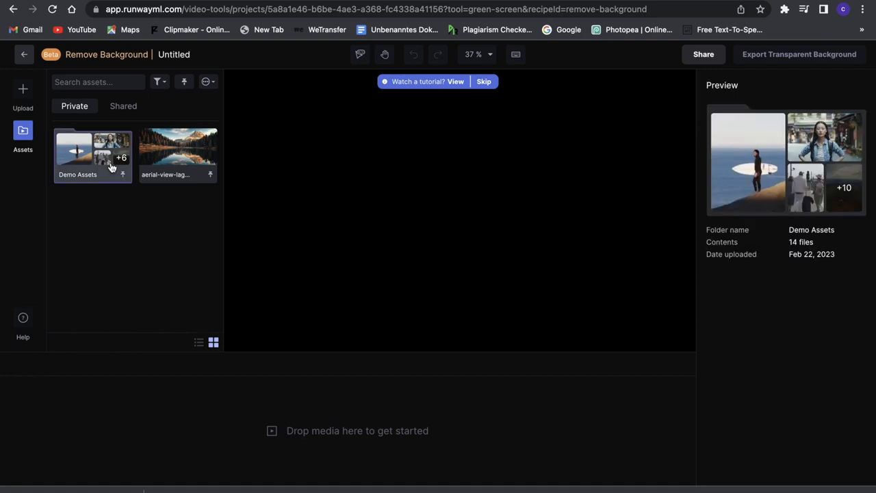
mouse_move(819, 189)
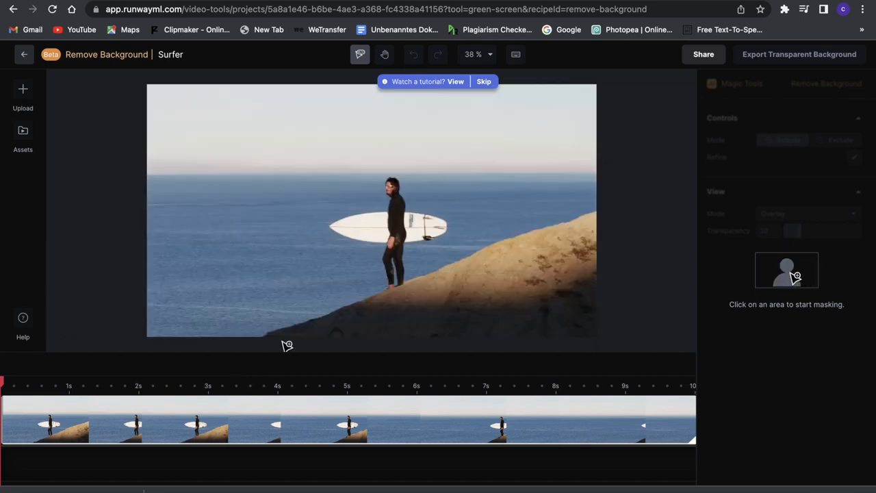
Mark the surfer on the Surfer clip so a green mask separates him from the background
click(398, 230)
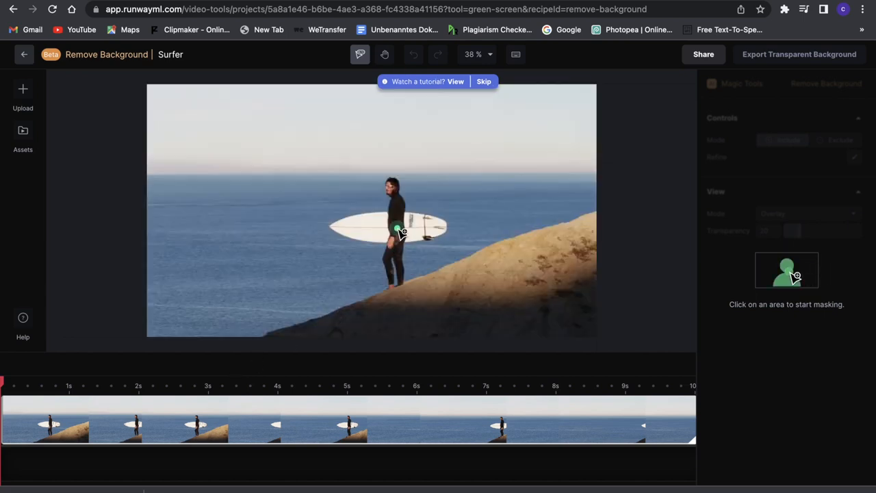
click(400, 231)
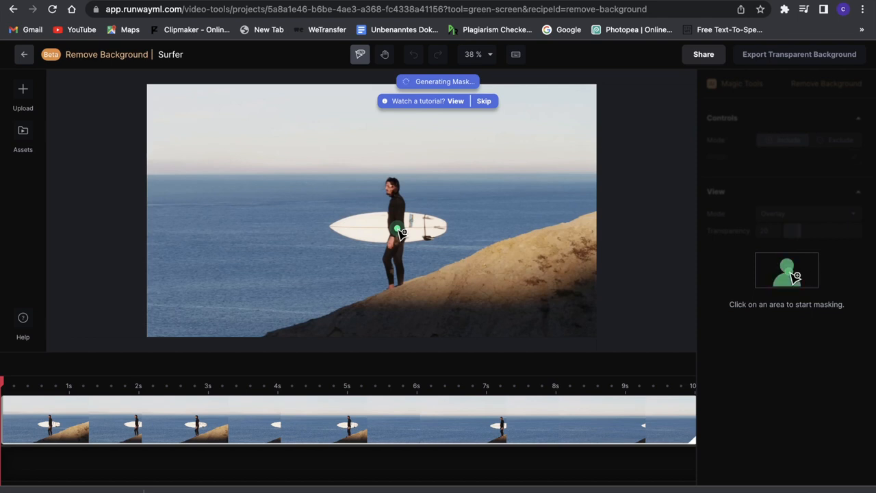
mouse_move(814, 277)
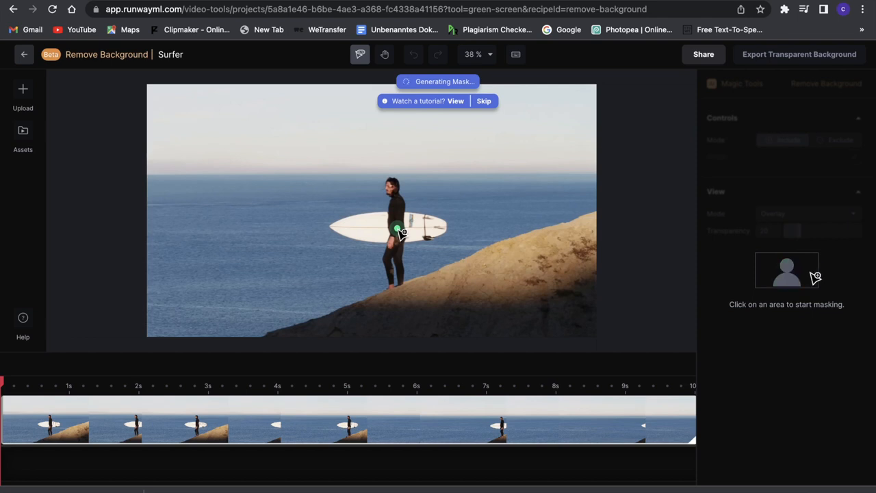
click(400, 230)
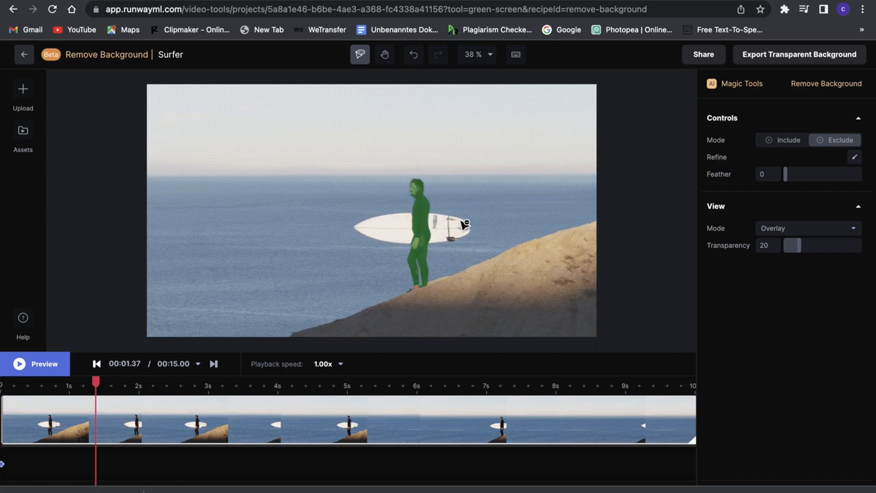
click(25, 55)
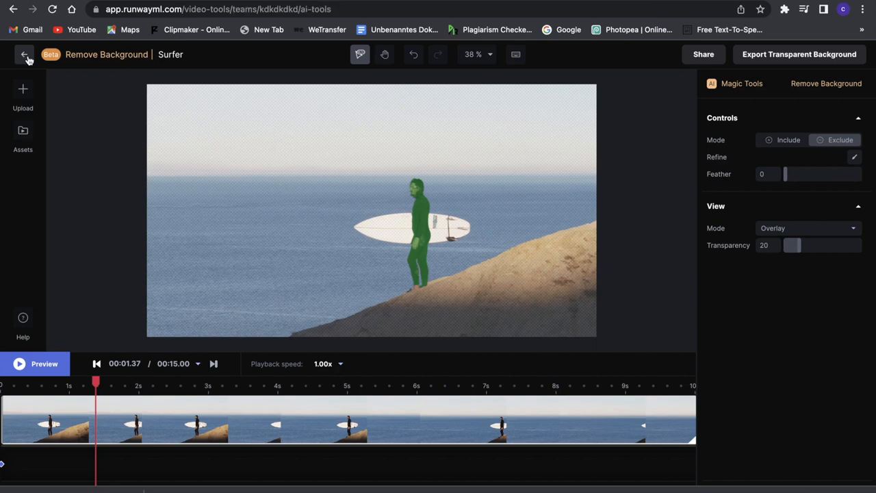
Go back to AI Magic Tools and reopen Remove Background for the Street-Portrait clip
click(25, 55)
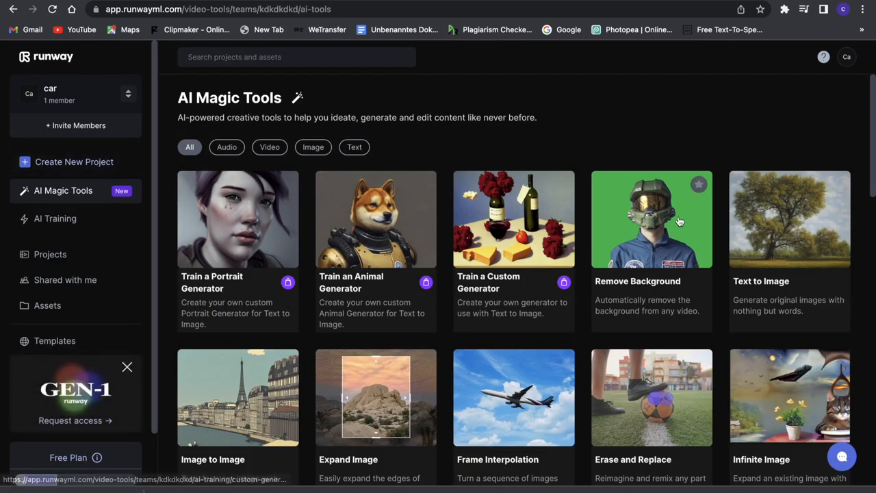
click(652, 220)
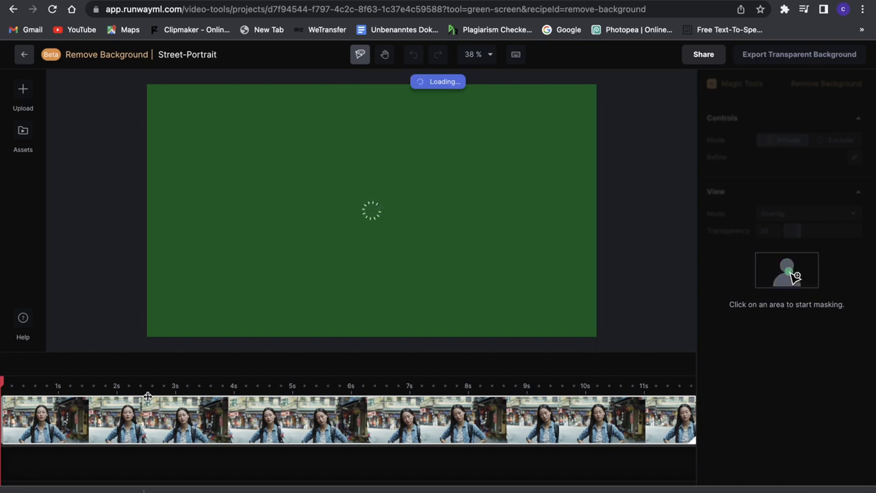
mouse_move(818, 277)
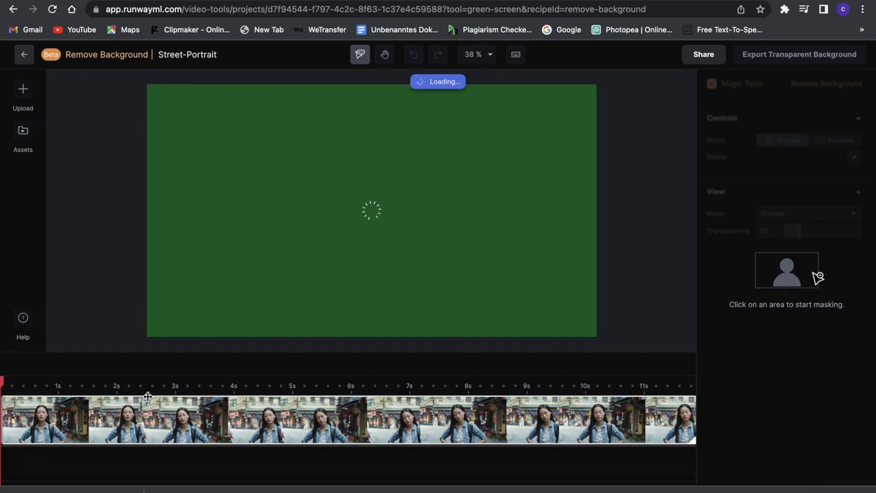
mouse_move(30, 208)
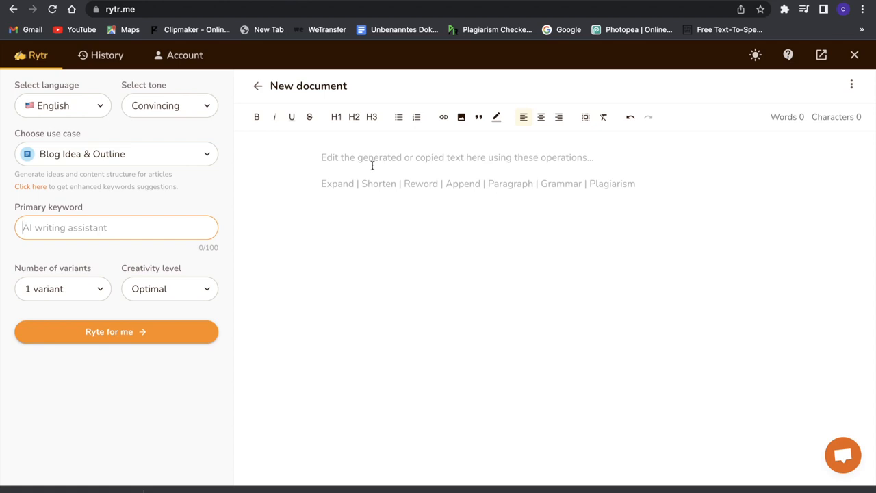
Choose the 'Blog Idea & Outline' use case for the document
click(115, 153)
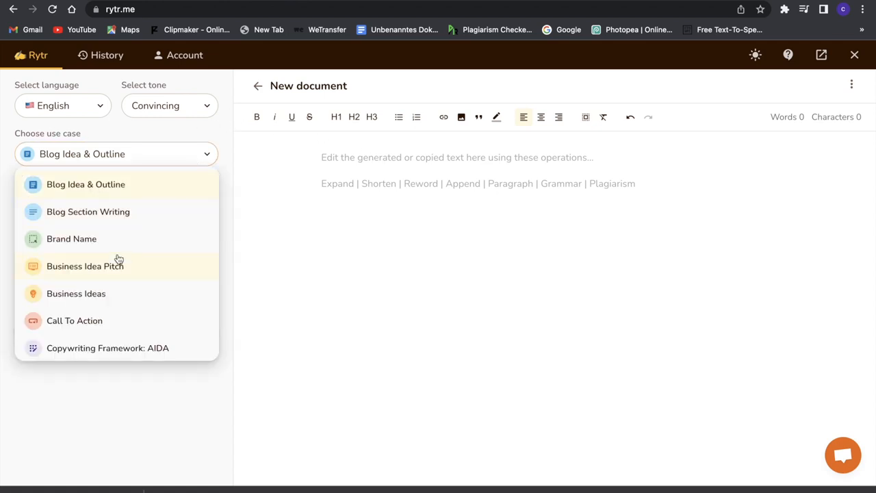
mouse_move(126, 268)
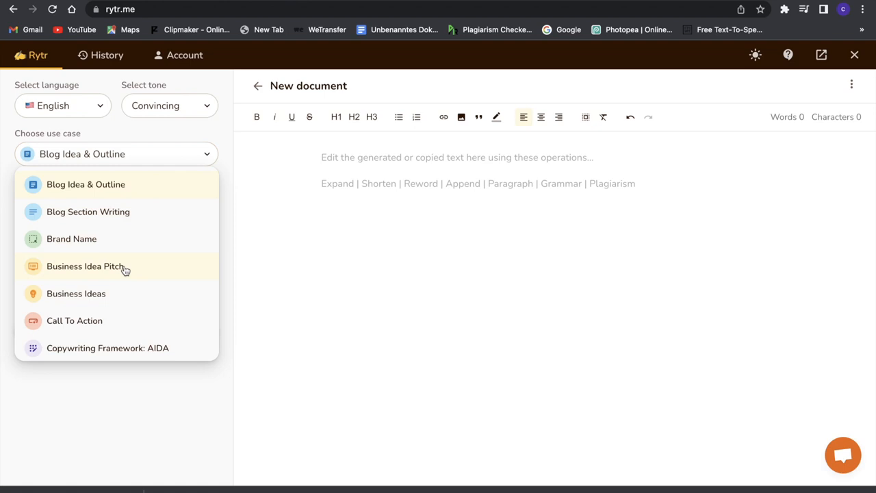
mouse_move(103, 293)
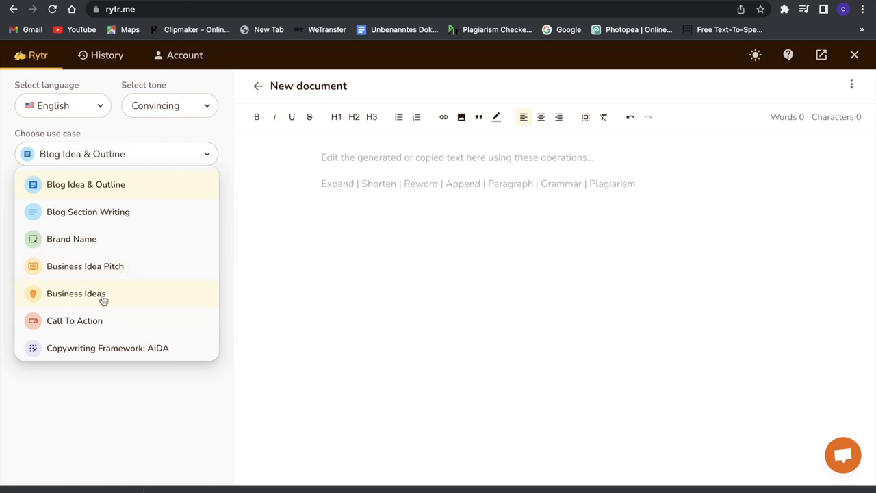
mouse_move(103, 266)
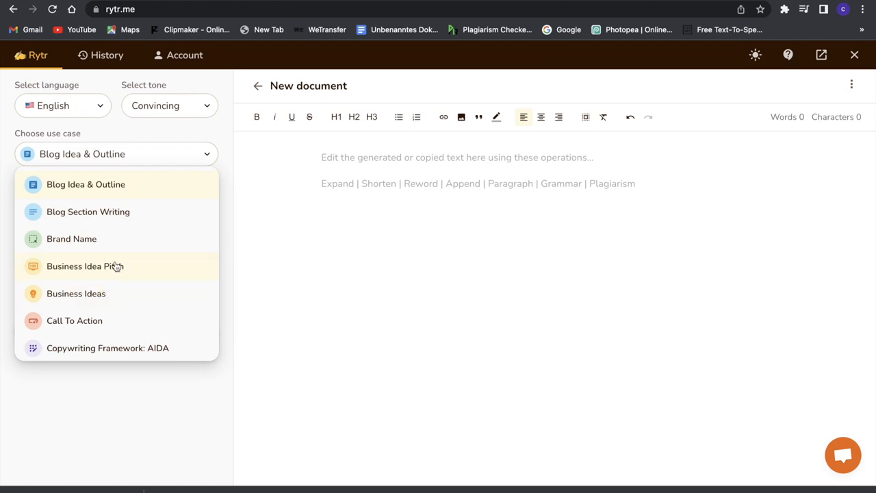
click(85, 183)
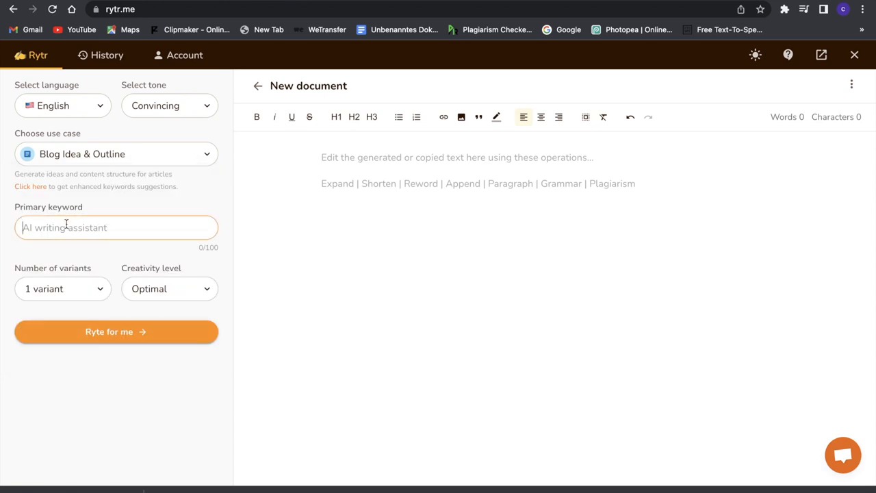
Enter the keyword 'write a blog about new ai technology' and run Ryte for me
text(w)
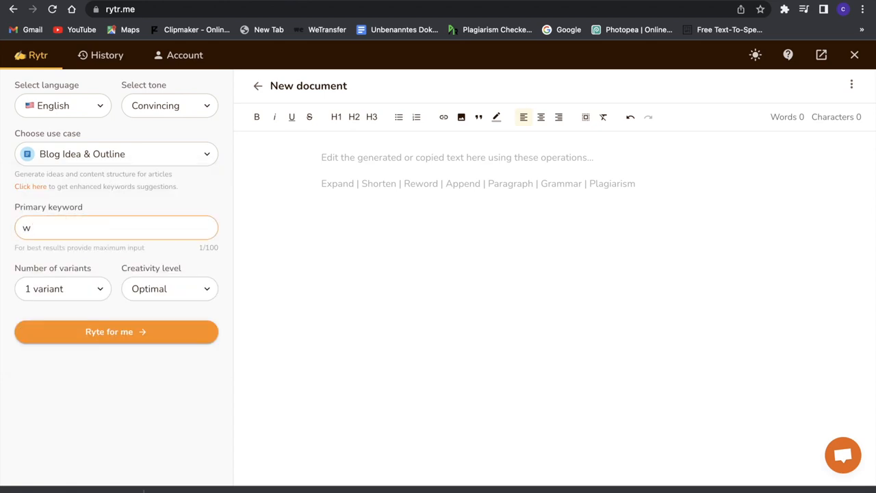
text(rite a blog about)
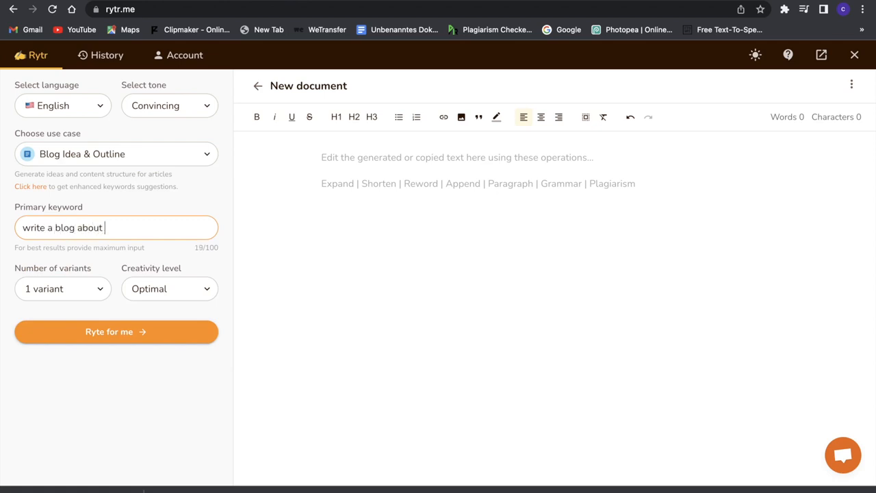
text(new ai)
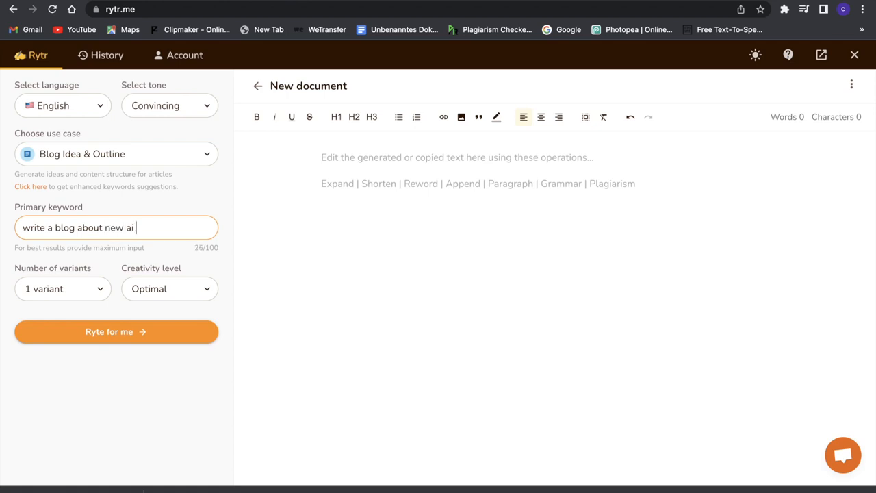
text(technol)
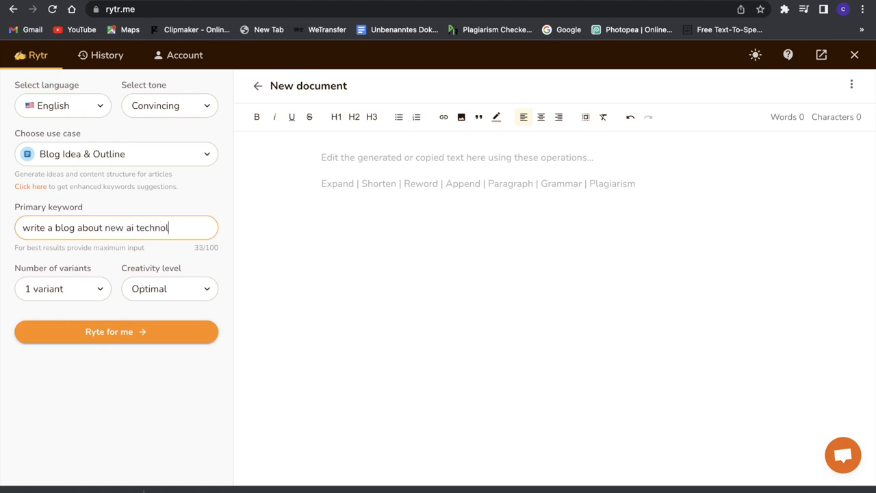
text(ogy)
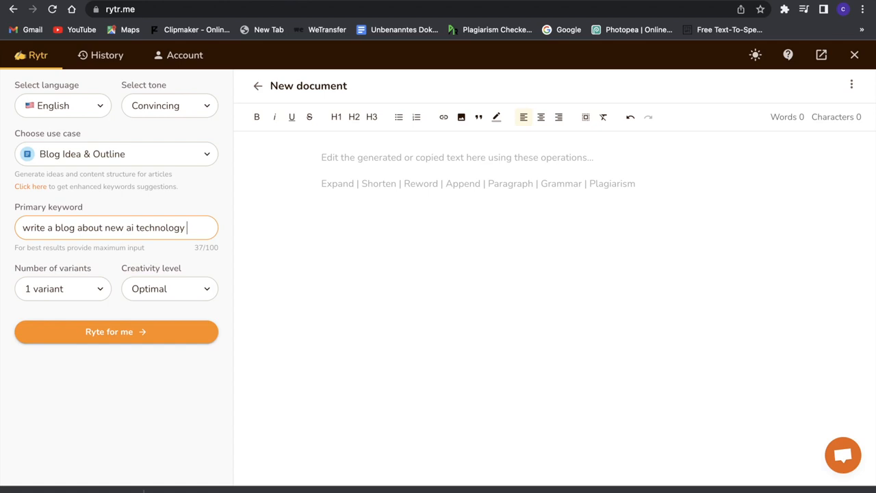
mouse_move(170, 287)
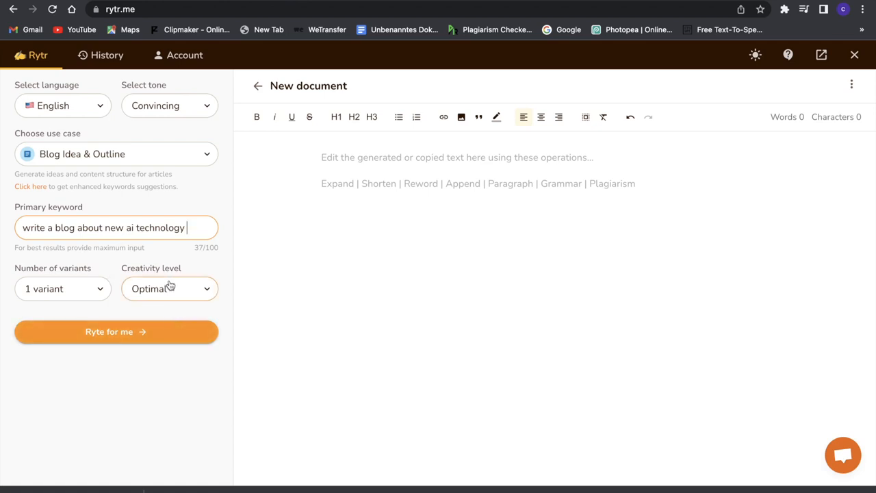
mouse_move(123, 323)
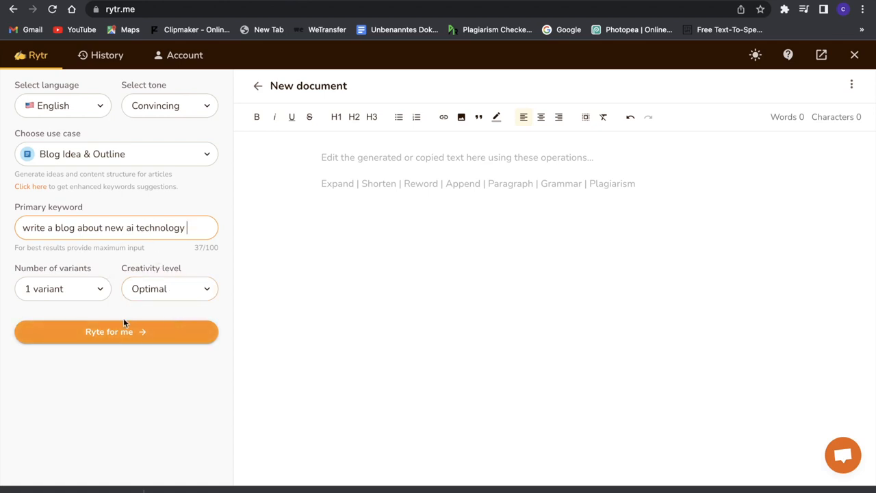
click(115, 331)
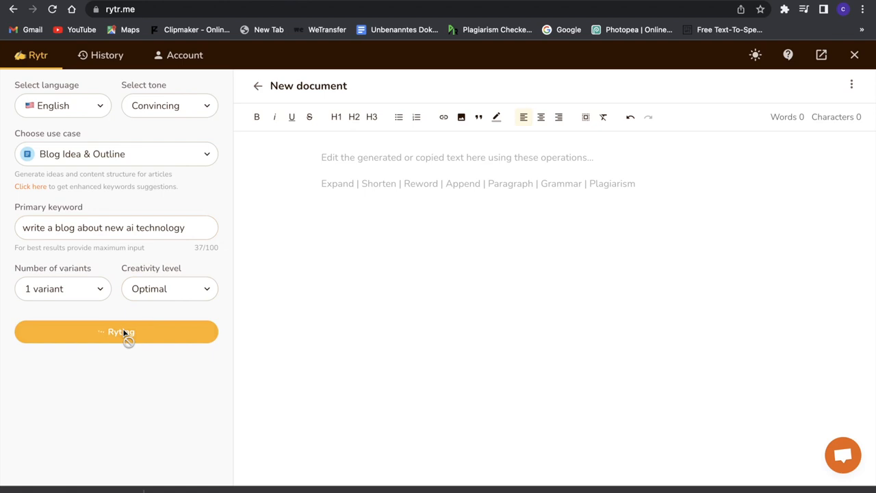
Review the generated outline 'How AI Technology is Transforming the Writing Industry' and its five sections
click(116, 332)
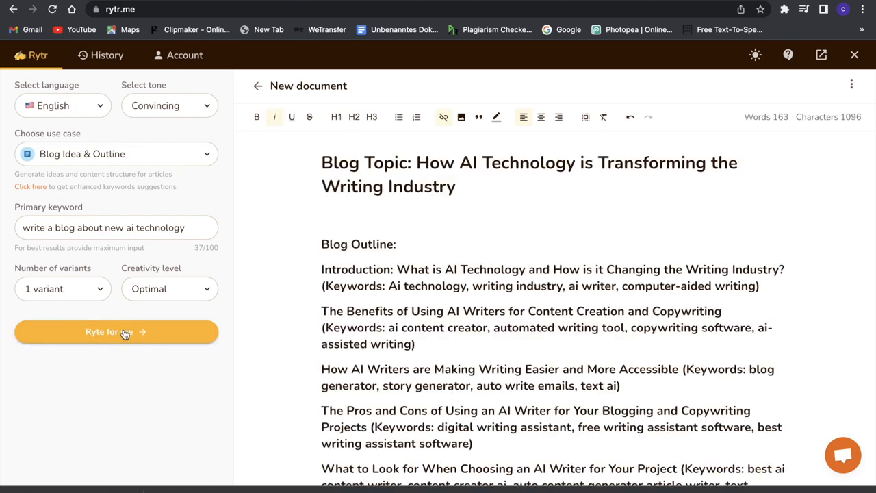
scroll(down, 3)
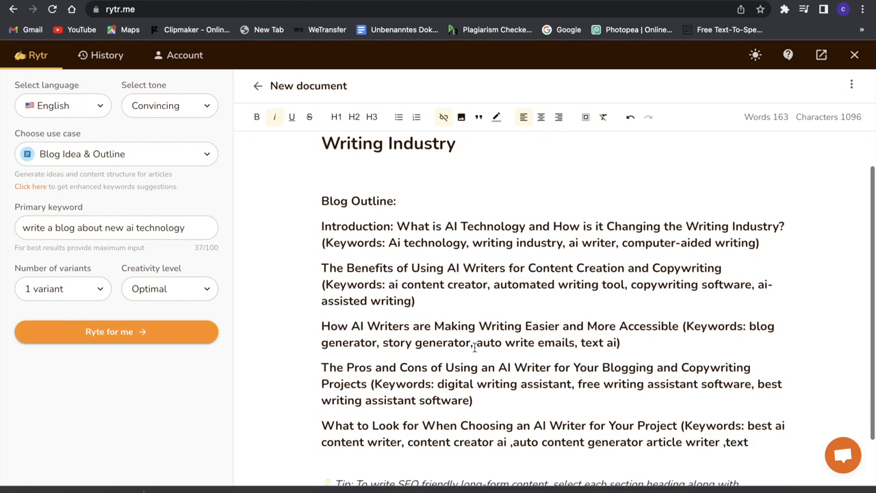
scroll(down, 3)
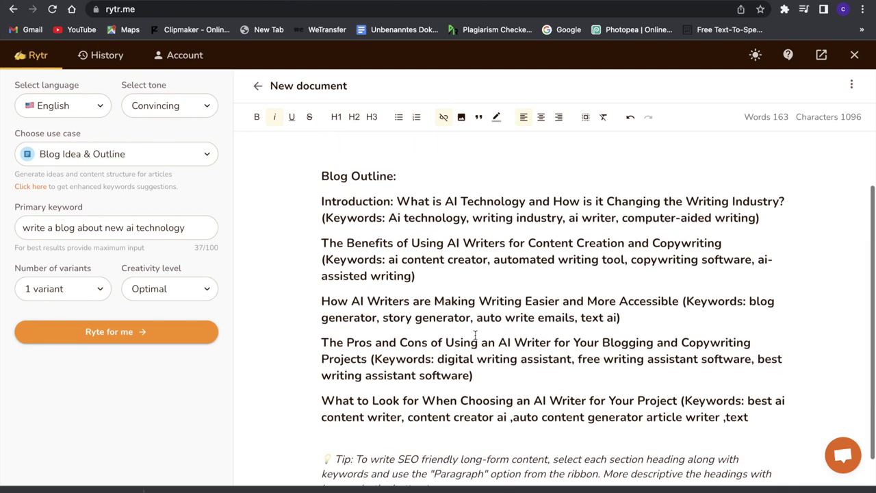
scroll(up, 3)
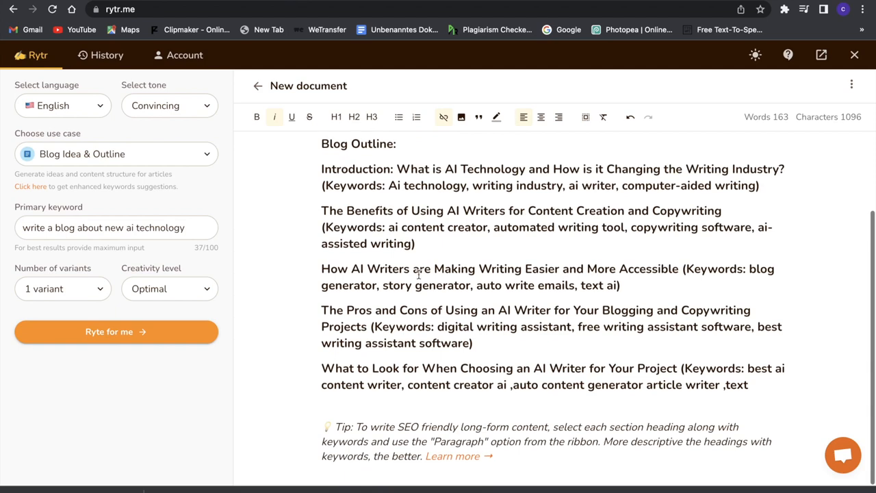
scroll(up, 3)
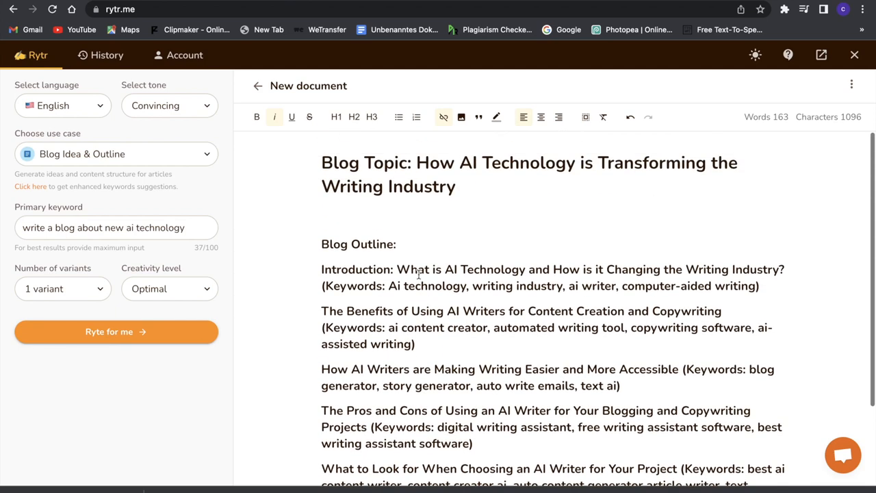
scroll(down, 3)
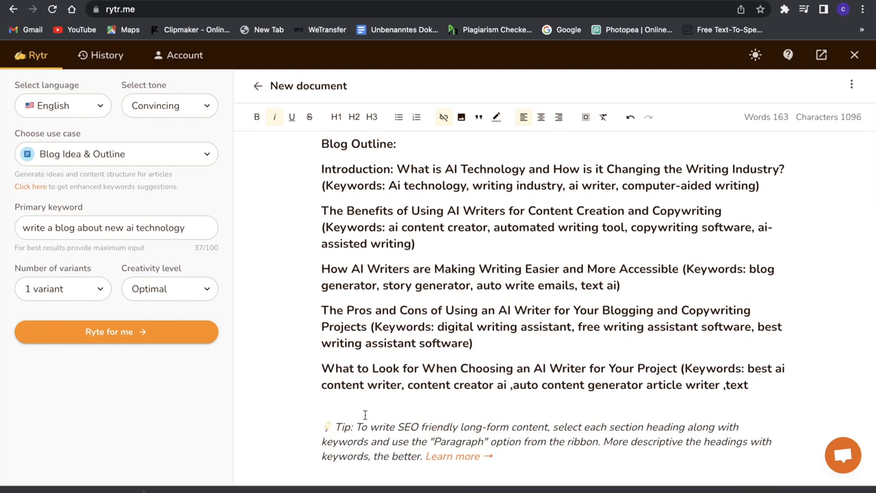
scroll(up, 3)
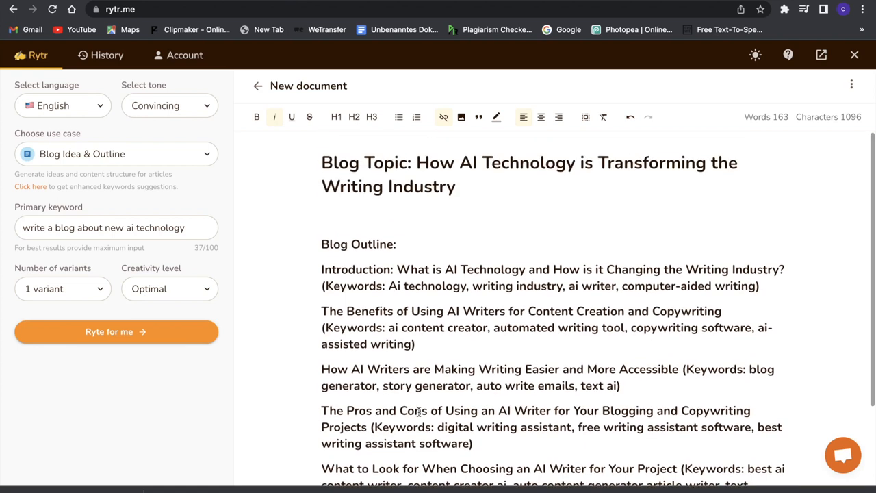
mouse_move(441, 374)
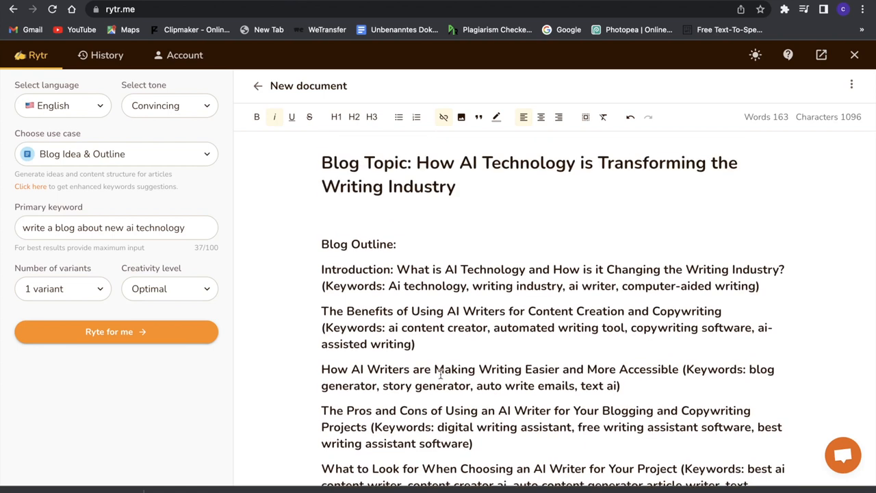
mouse_move(296, 342)
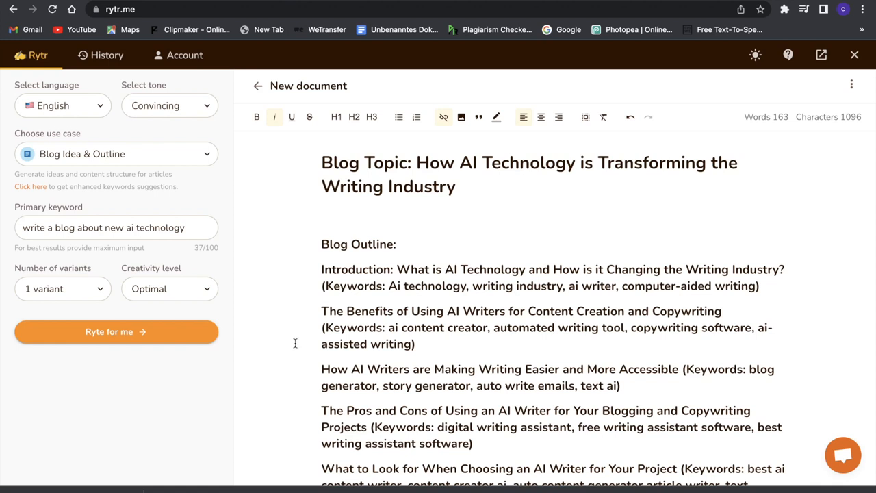
Generate Business Ideas for interest marketing and skill copywriting below the outline
click(115, 153)
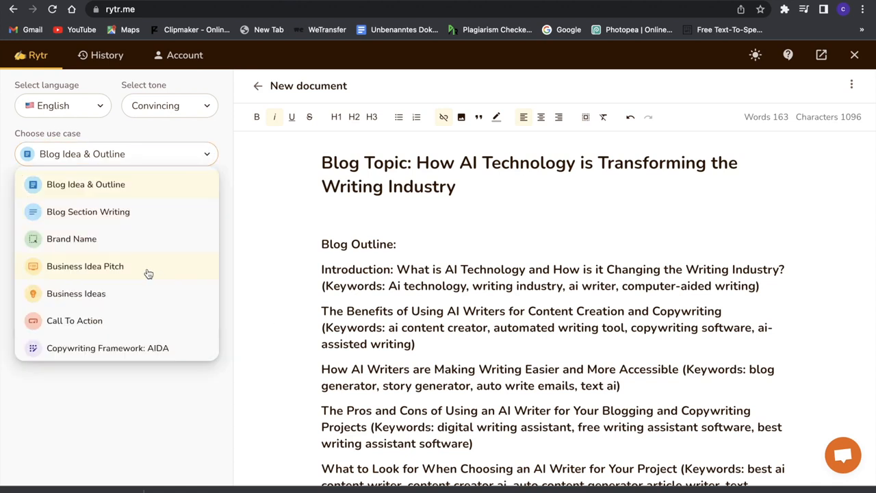
mouse_move(145, 248)
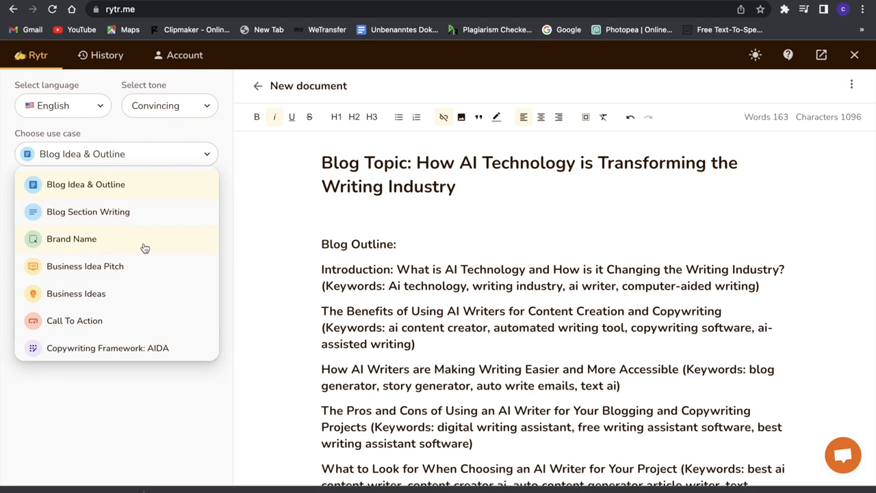
click(77, 293)
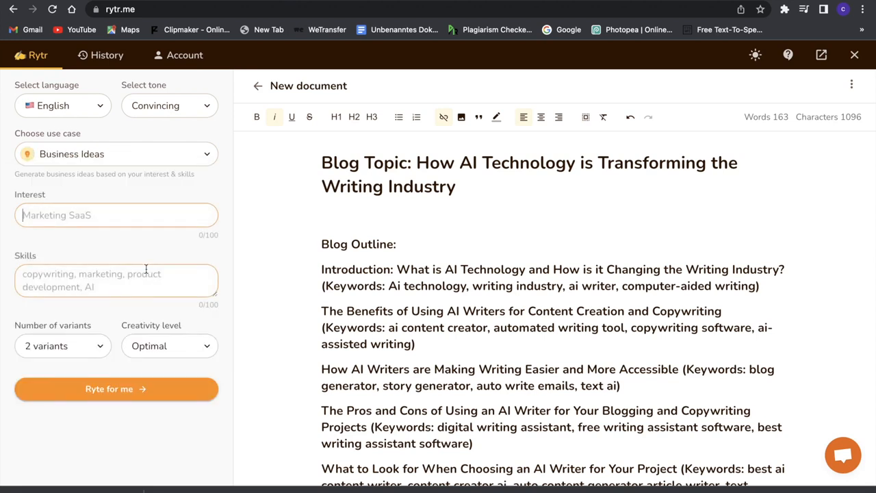
click(115, 389)
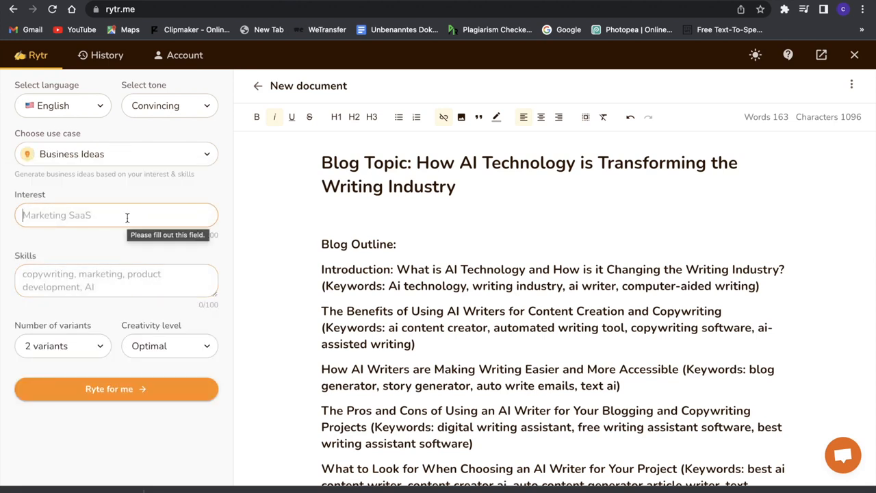
click(115, 389)
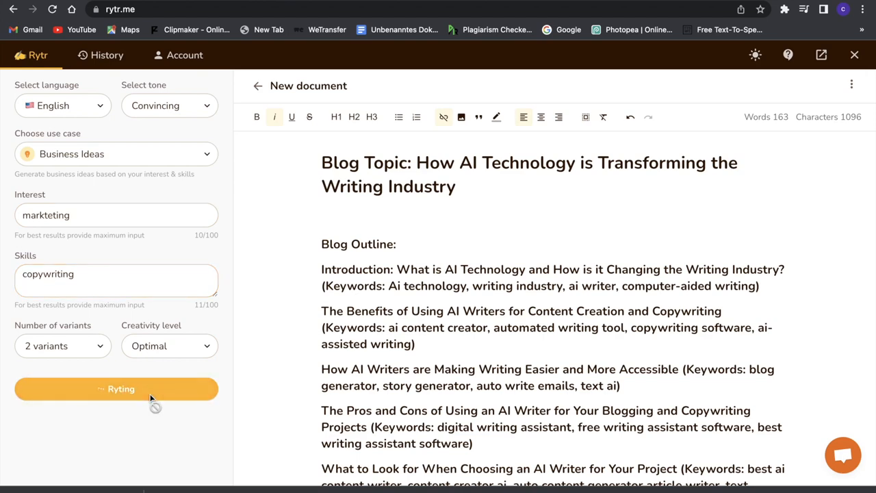
click(116, 389)
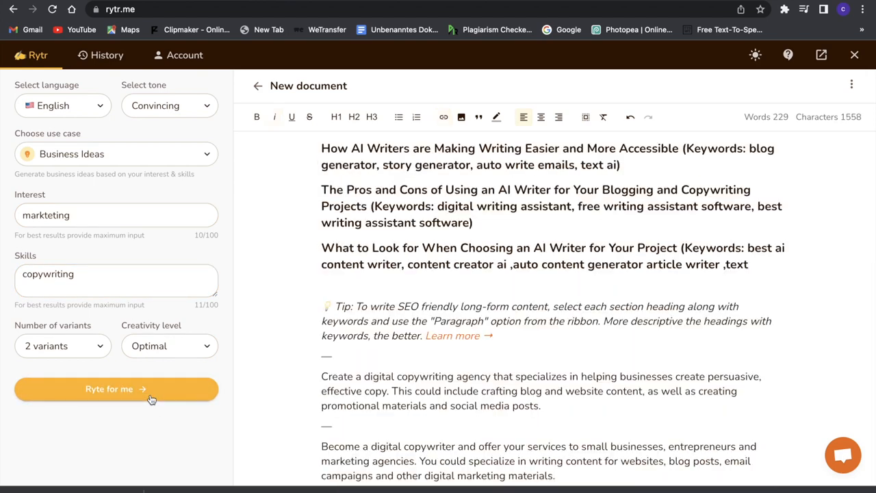